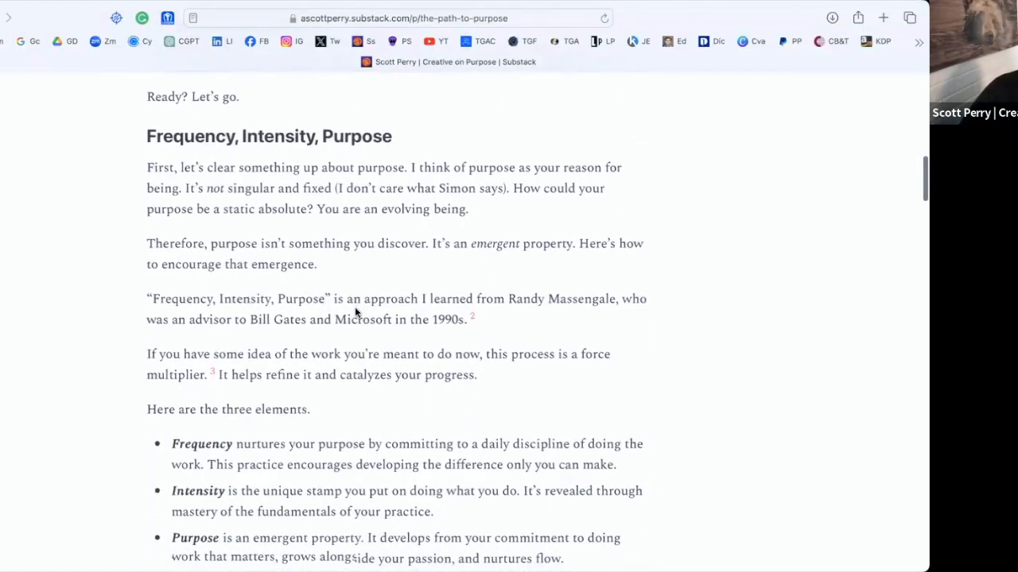
pyautogui.scroll(-3)
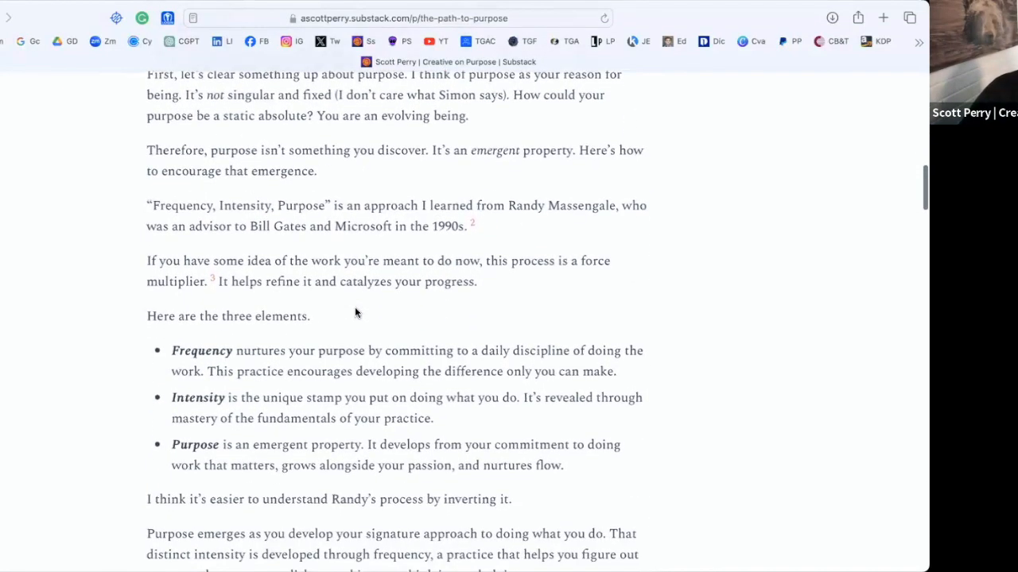
pyautogui.scroll(-3)
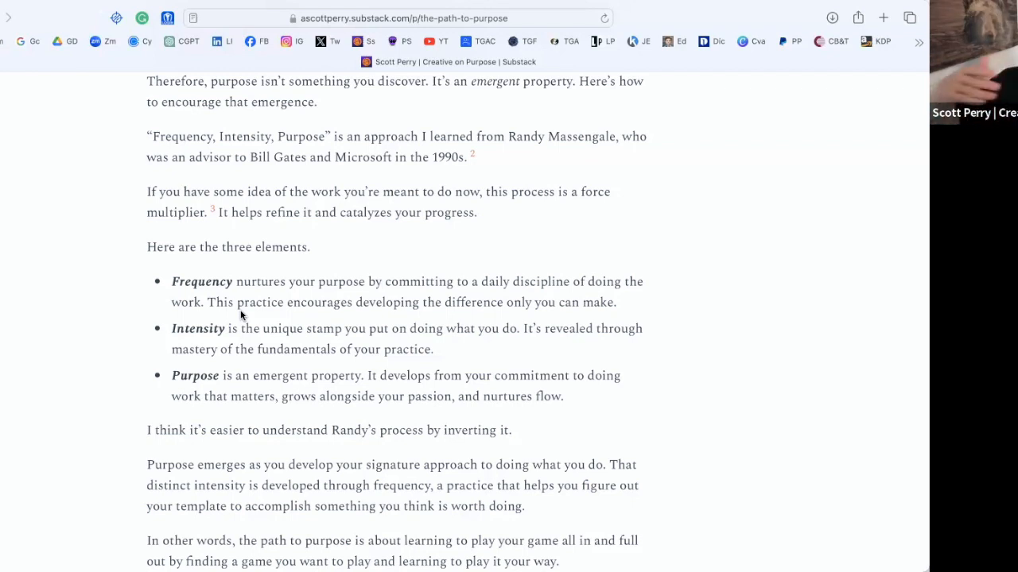
pyautogui.scroll(-3)
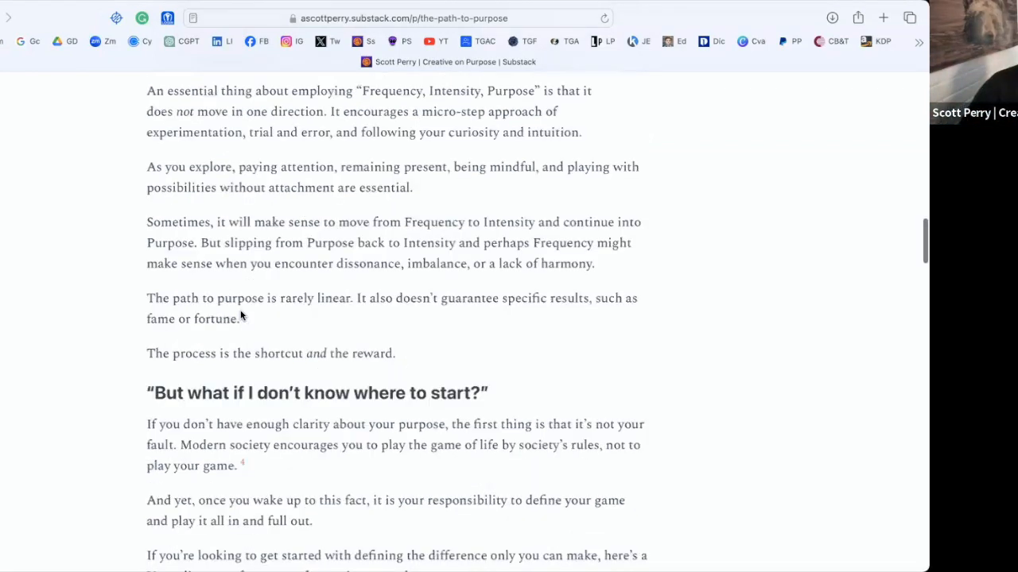
pyautogui.scroll(3)
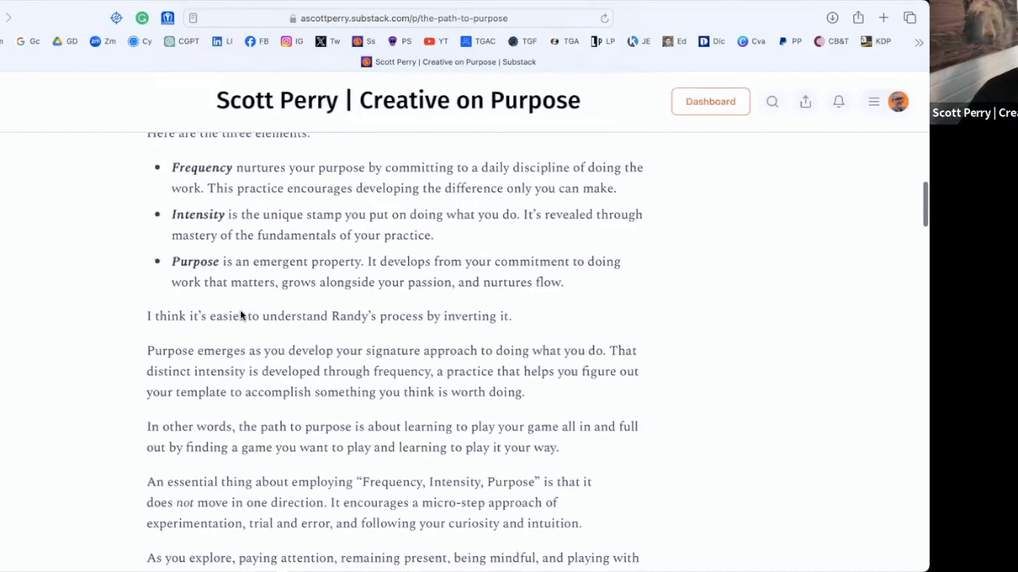